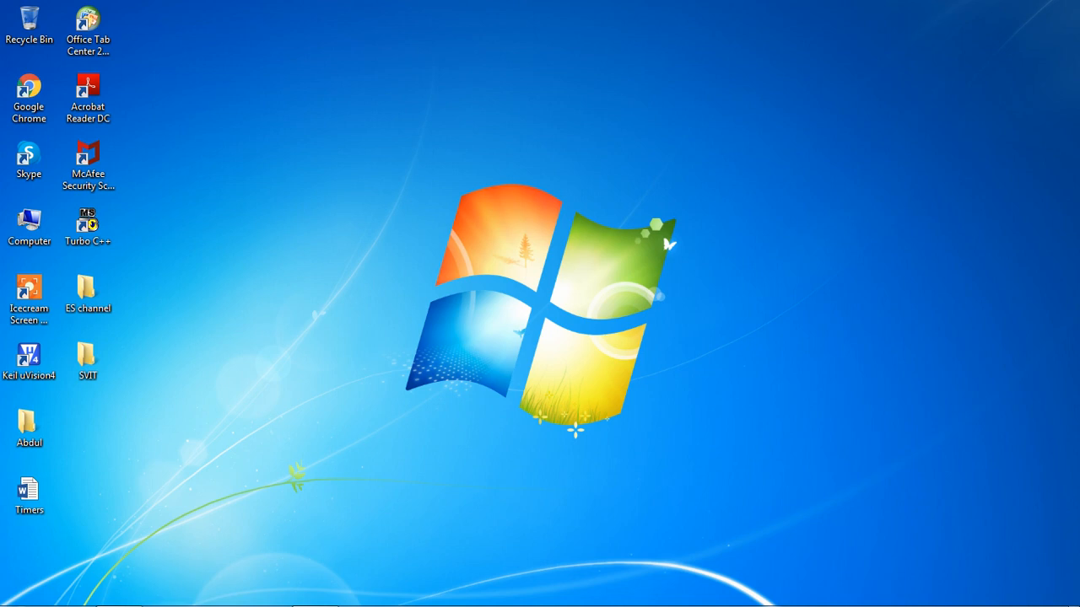
Step: Open the ES channel folder on the desktop, then its Lcd 4bit subfolder
{"action": "left_click", "coordinate": [88, 291]}
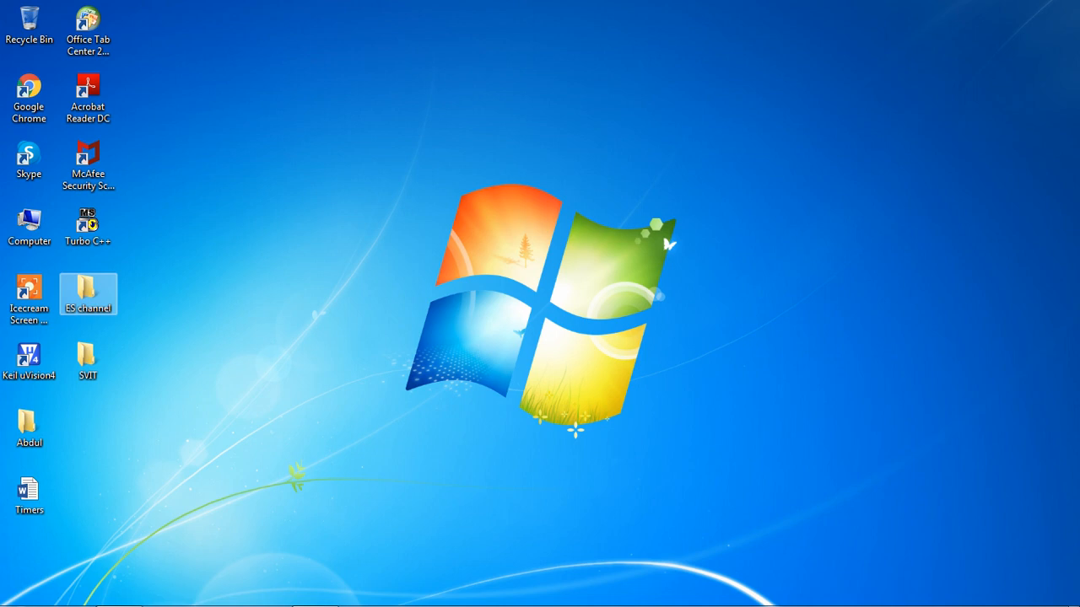
{"action": "double_click", "coordinate": [87, 288]}
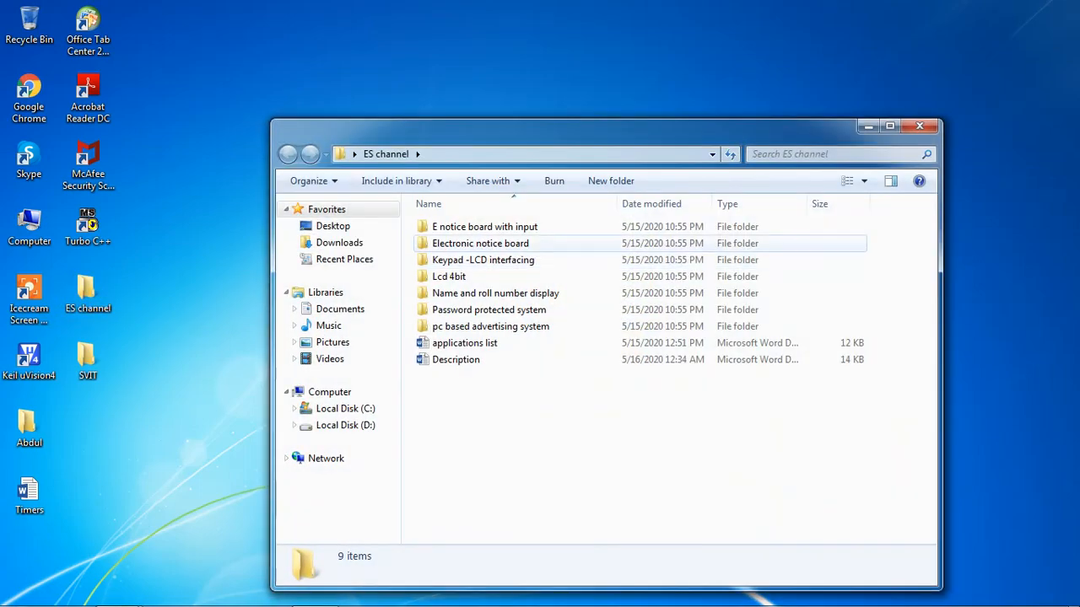
{"action": "double_click", "coordinate": [451, 276]}
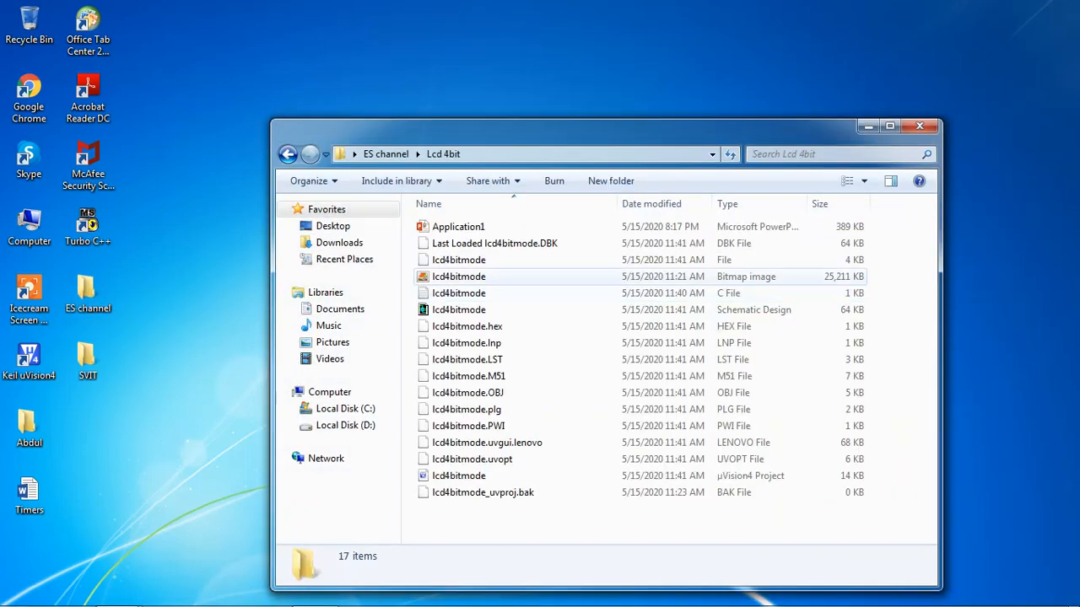
Step: Open the Application1 presentation and close the Office activation notice
{"action": "double_click", "coordinate": [459, 226]}
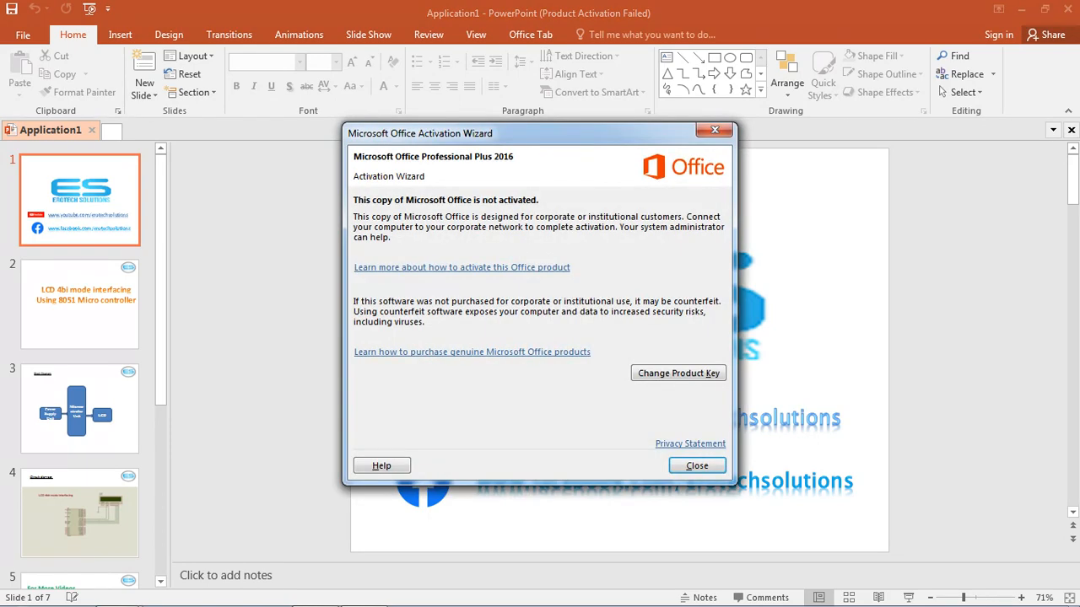
{"action": "left_click", "coordinate": [697, 466]}
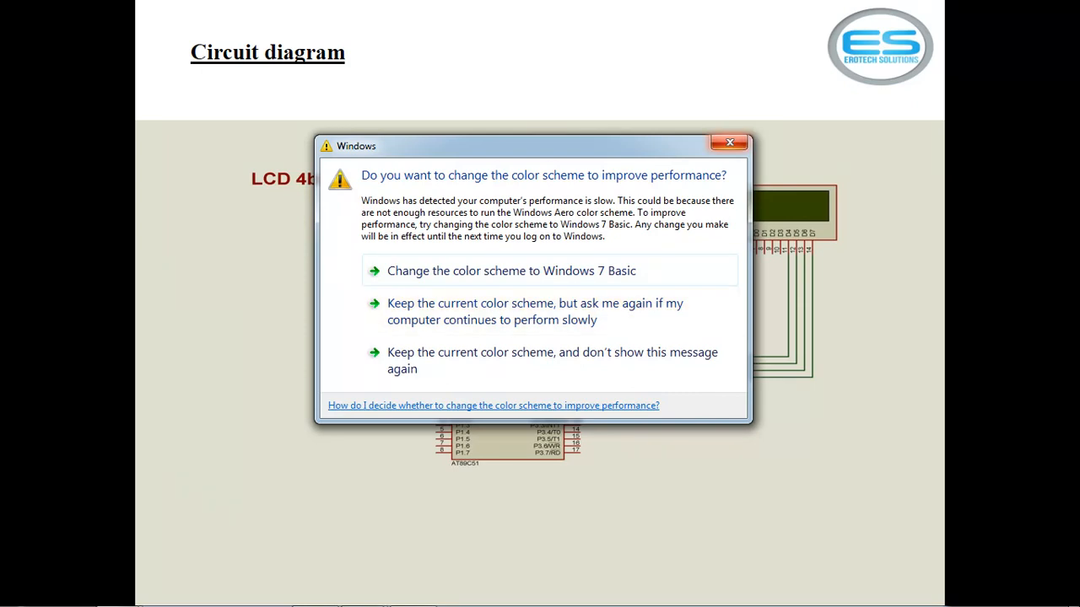
Step: Dismiss the Windows color scheme prompt to get back to the desktop
{"action": "left_click", "coordinate": [729, 143]}
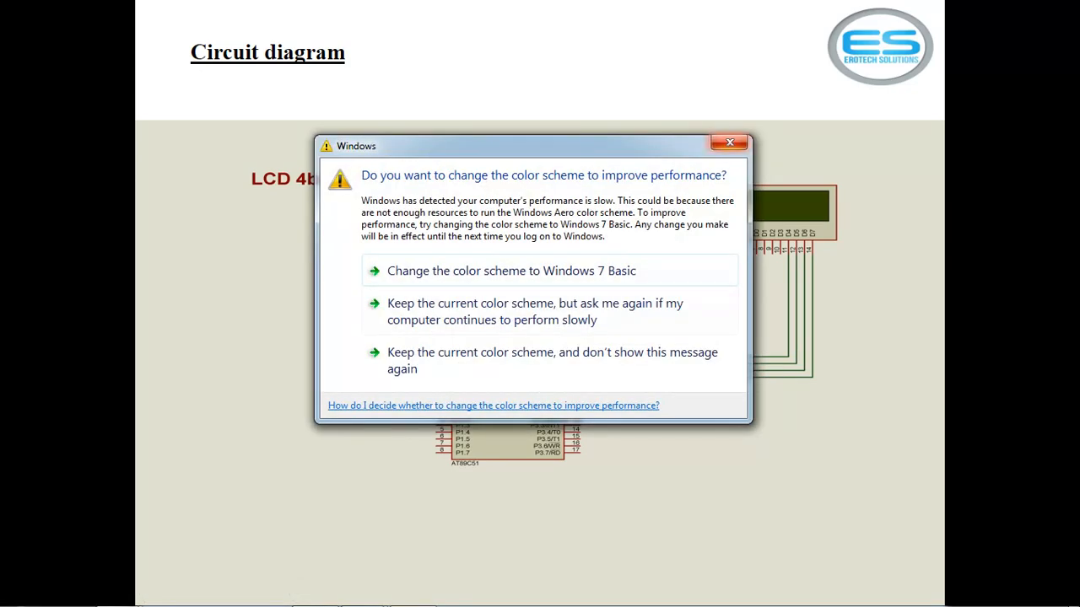
{"action": "left_click", "coordinate": [729, 142]}
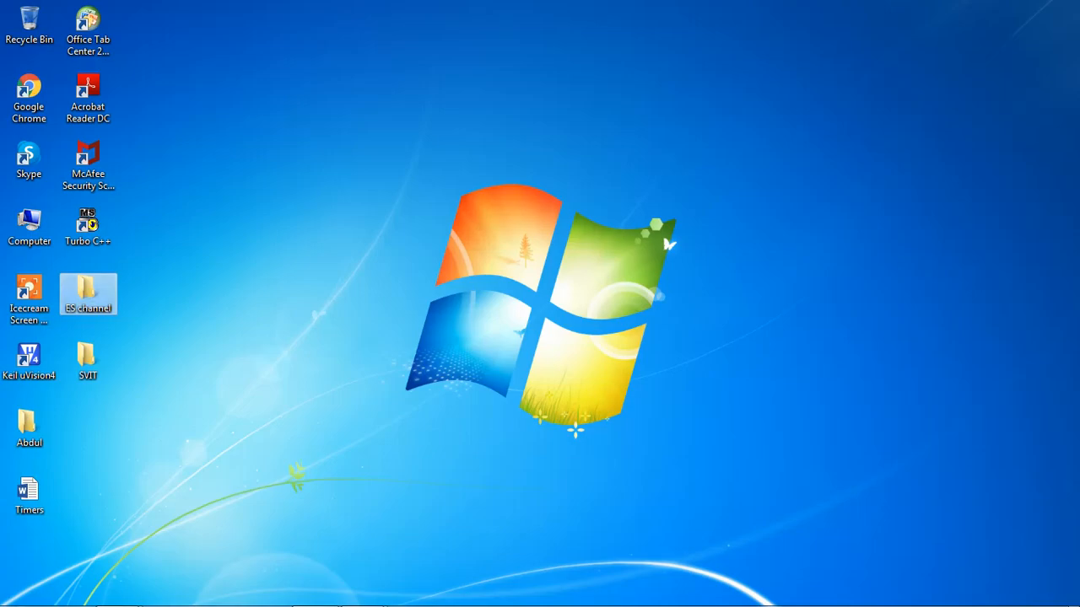
Step: Launch the lcd4bitmode µVision4 project from ES channel > Lcd 4bit
{"action": "double_click", "coordinate": [88, 292]}
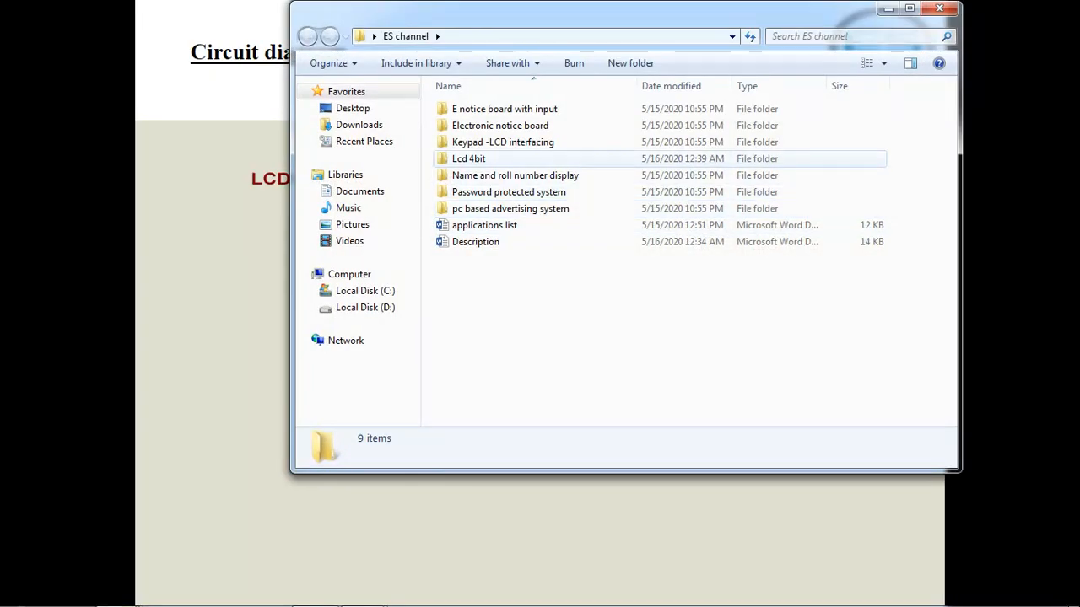
{"action": "double_click", "coordinate": [468, 158]}
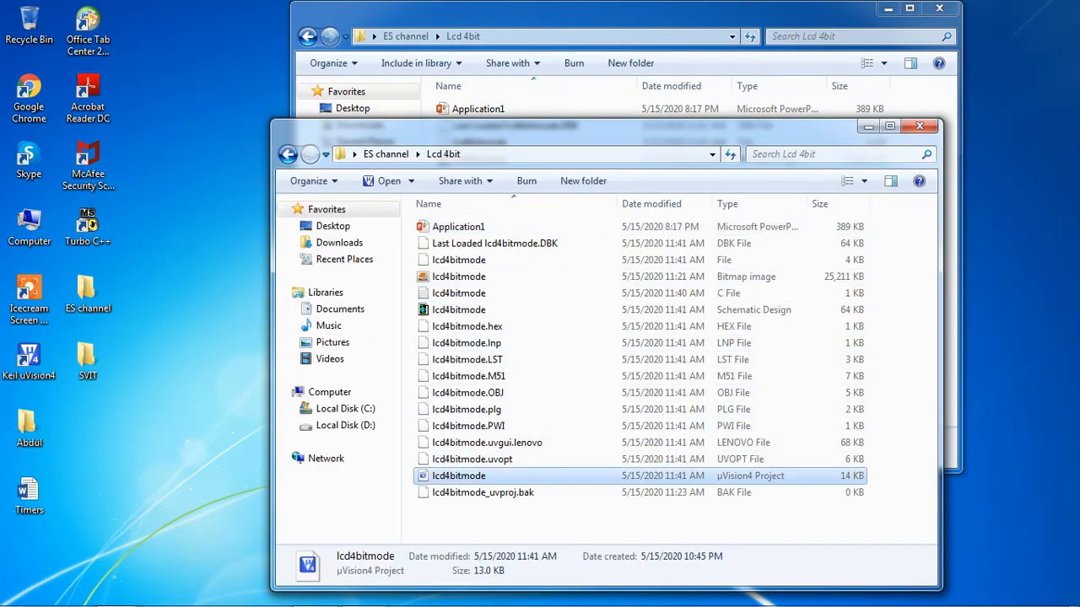
{"action": "double_click", "coordinate": [458, 476]}
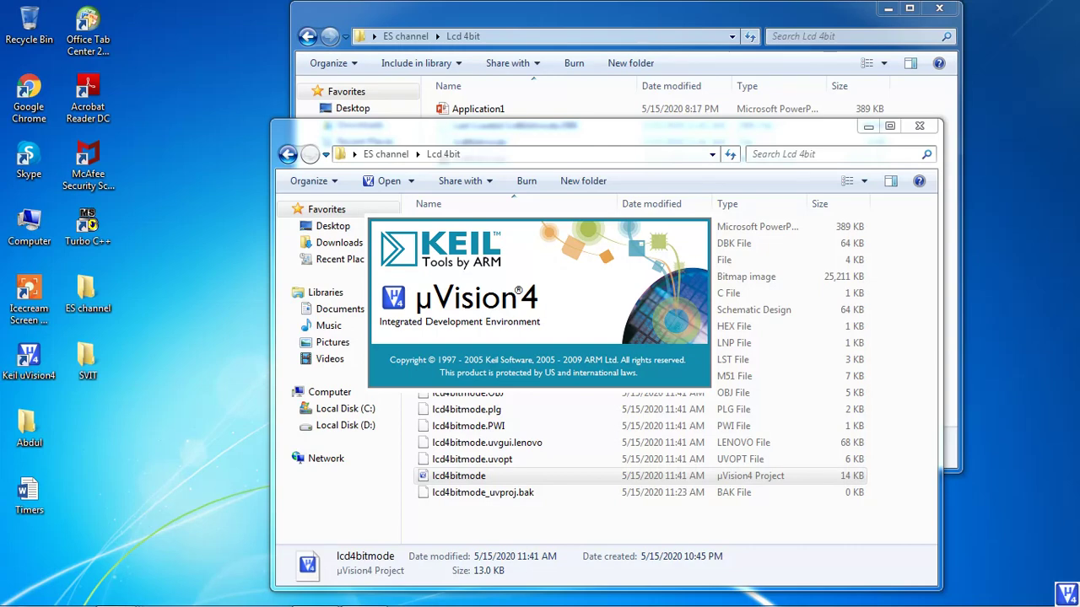
Step: Expand Target 1 and Source Group 1, then open lcd4bitmode.c in the editor
{"action": "double_click", "coordinate": [458, 475]}
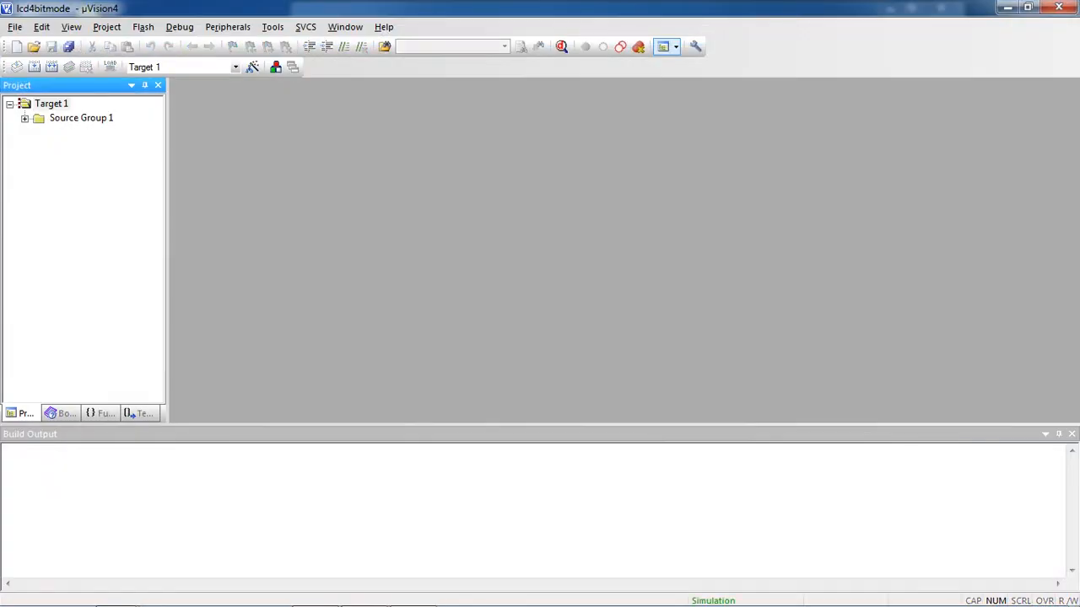
{"action": "left_click", "coordinate": [48, 117]}
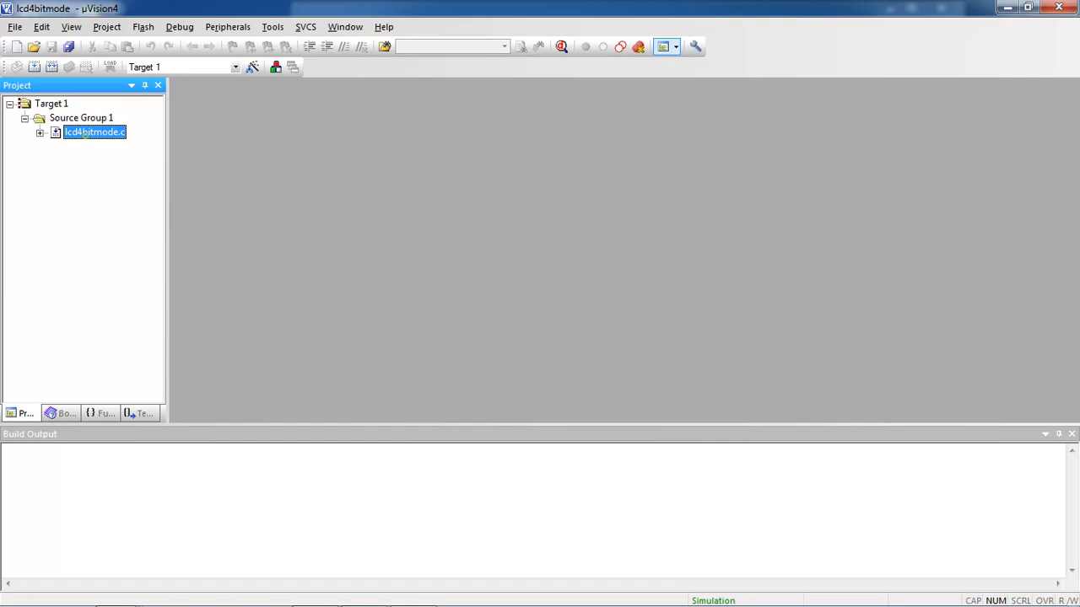
{"action": "double_click", "coordinate": [92, 131]}
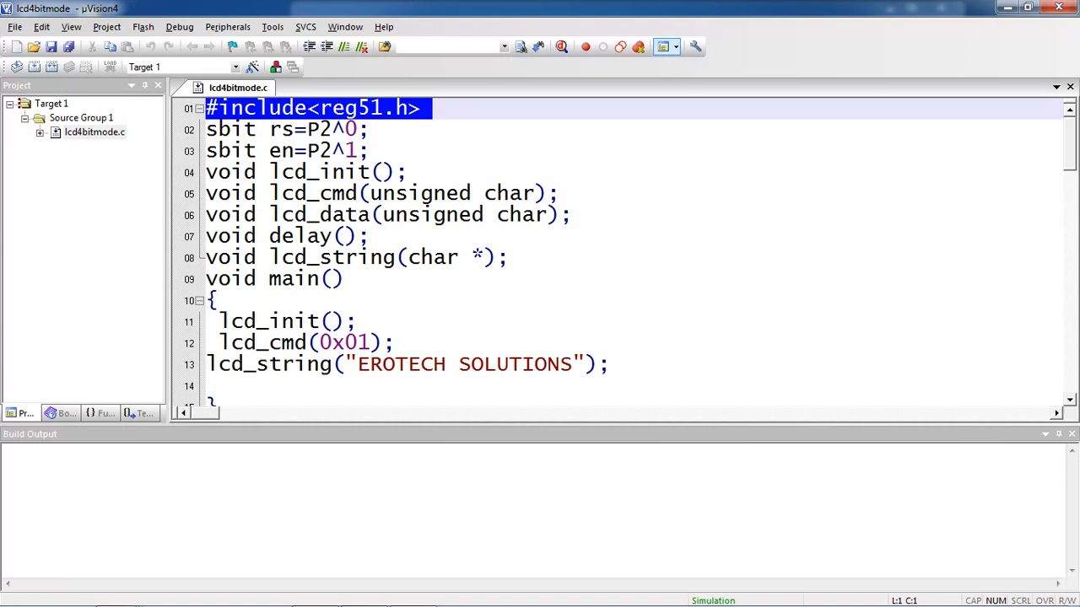
{"action": "scroll", "scroll_direction": "down", "scroll_amount": 3}
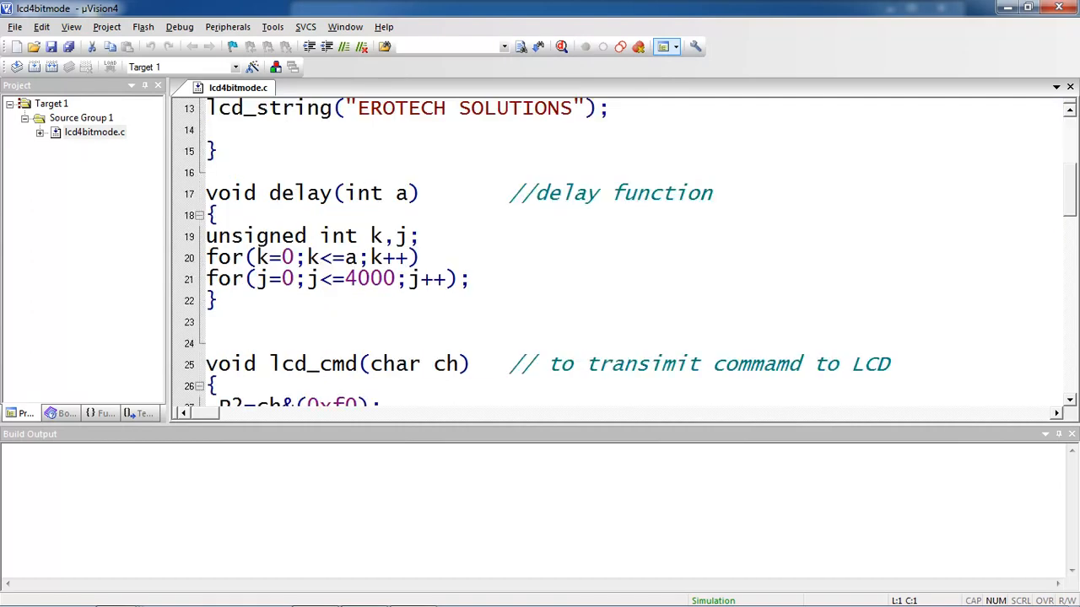
{"action": "scroll", "scroll_direction": "down", "scroll_amount": 3}
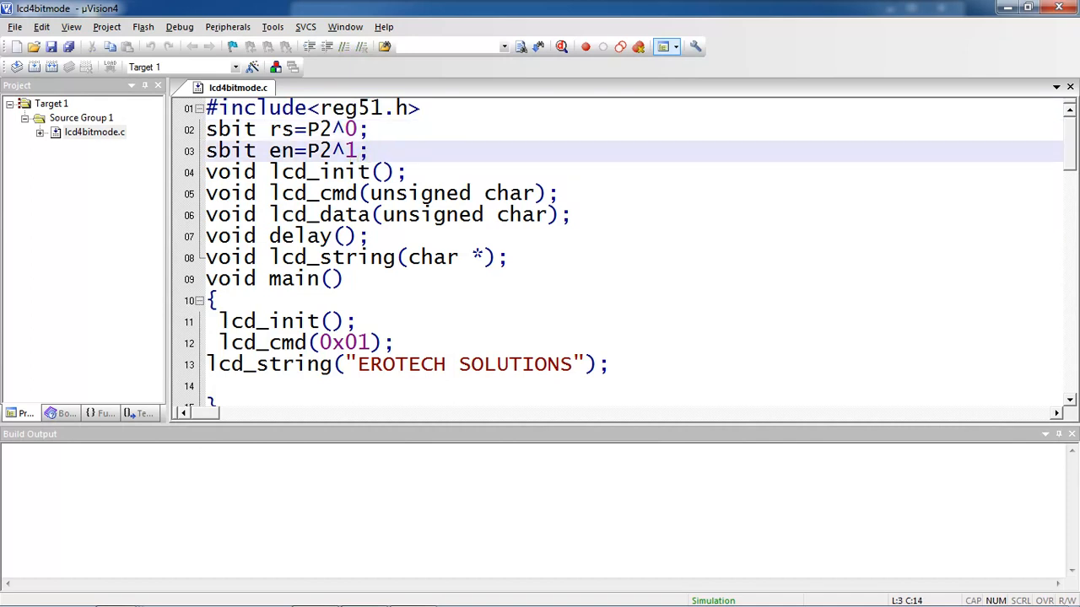
{"action": "left_click_drag", "start_coordinate": [206, 129], "coordinate": [369, 150]}
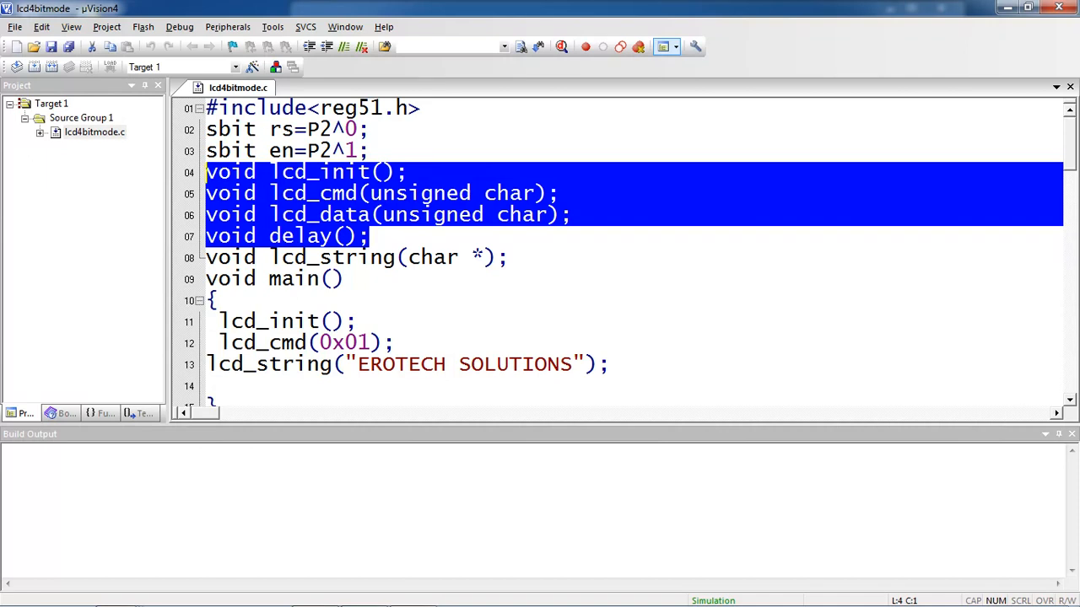
{"action": "left_click", "coordinate": [369, 236]}
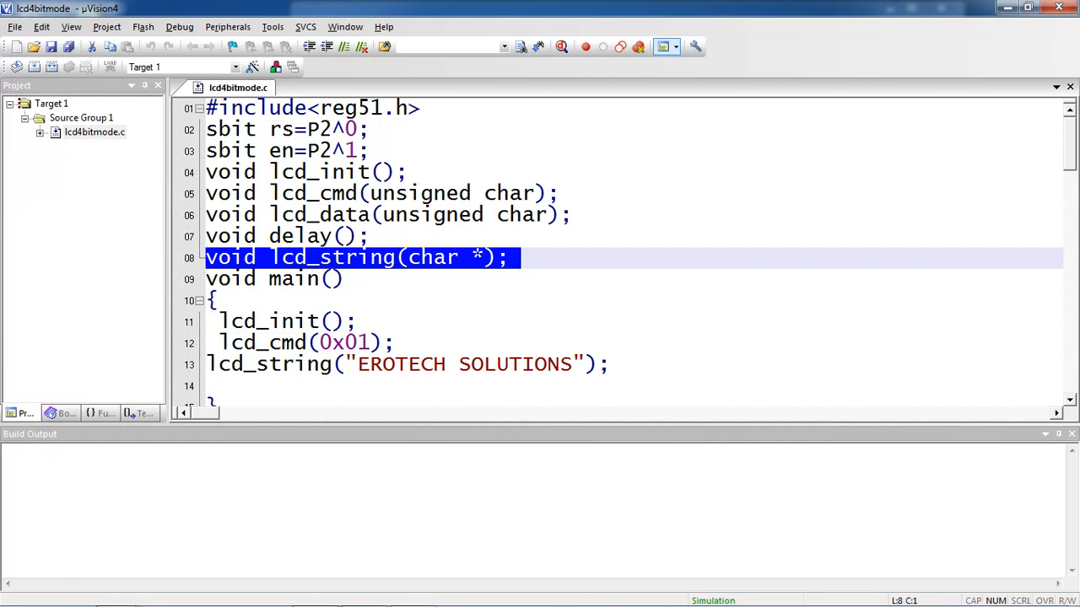
{"action": "left_click", "coordinate": [216, 301]}
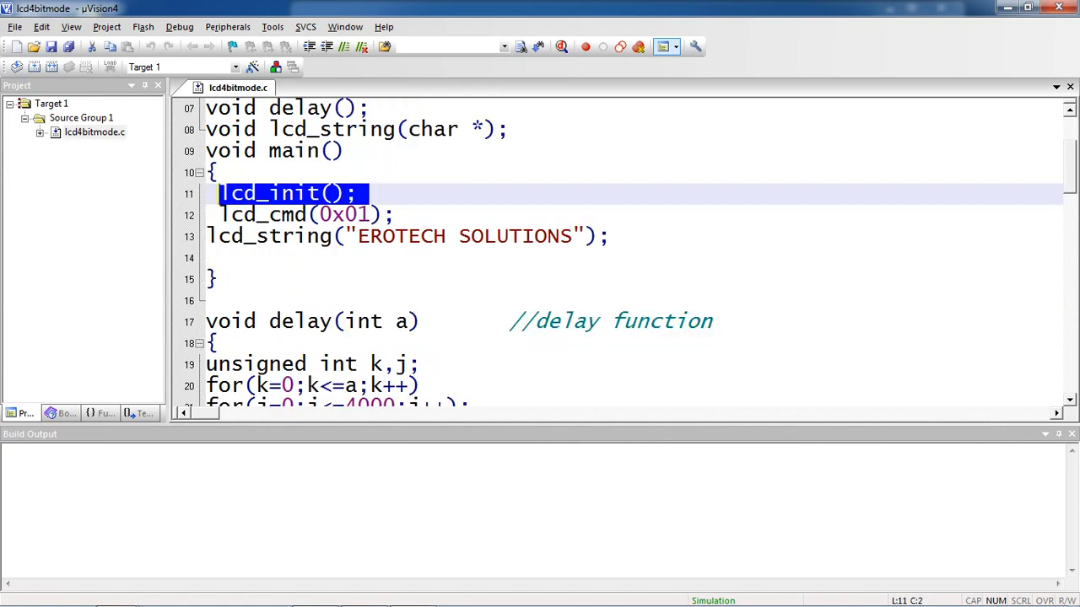
{"action": "scroll", "scroll_direction": "down", "scroll_amount": 3}
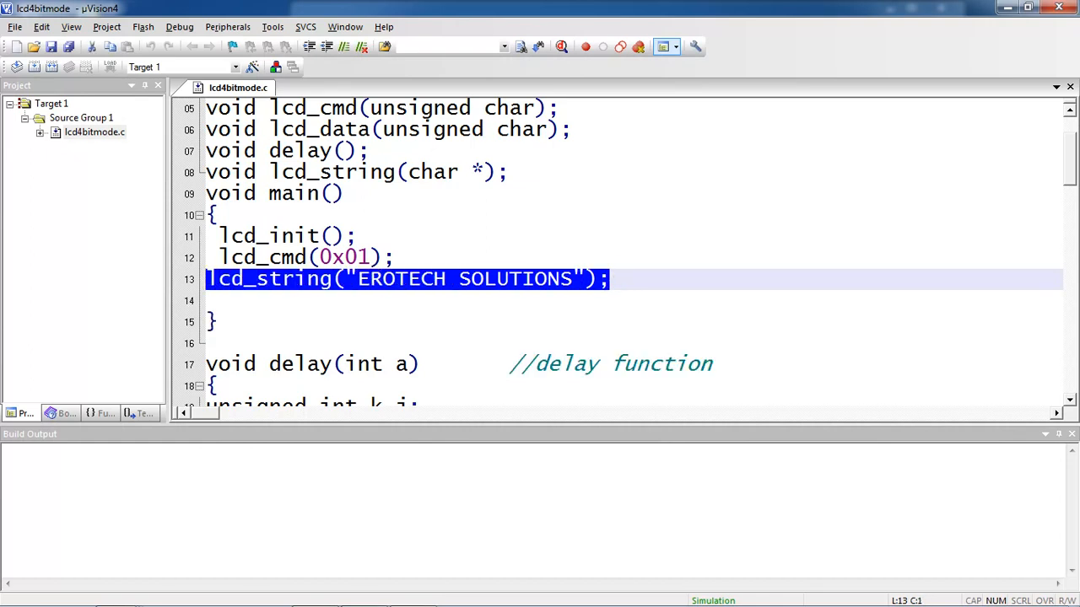
Step: Rebuild lcd4bitmode, confirming 0 errors and 0 warnings in Build Output
{"action": "scroll", "scroll_direction": "down", "scroll_amount": 3}
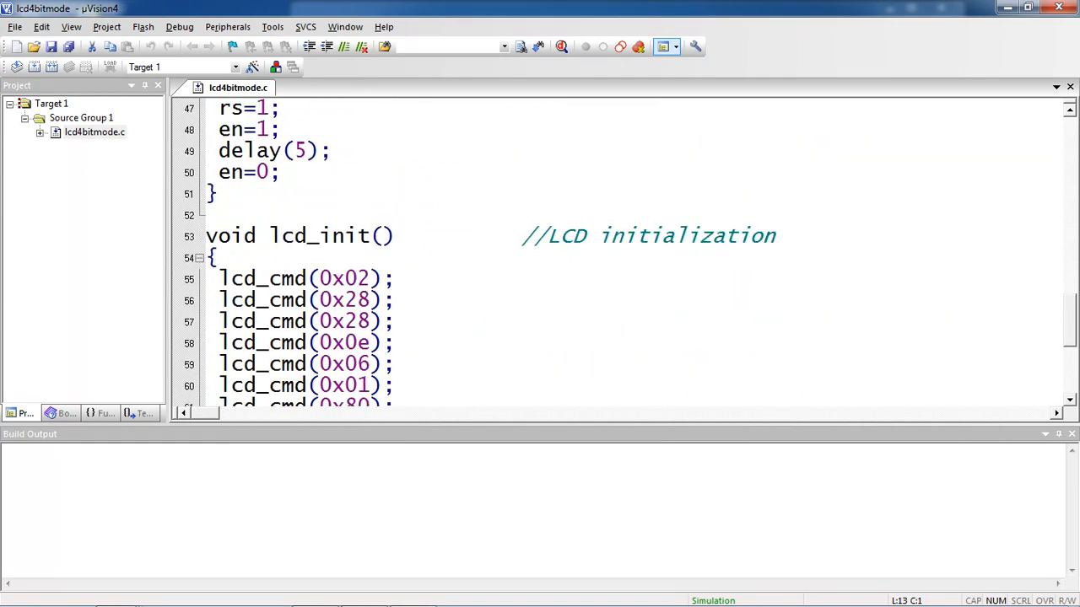
{"action": "scroll", "scroll_direction": "down", "scroll_amount": 3}
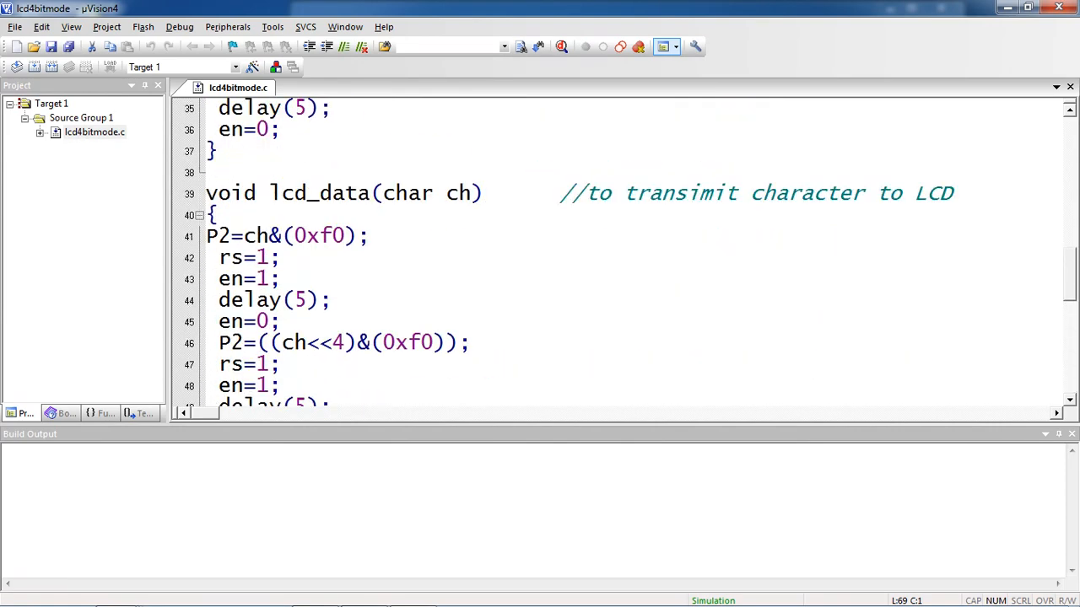
{"action": "double_click", "coordinate": [458, 193]}
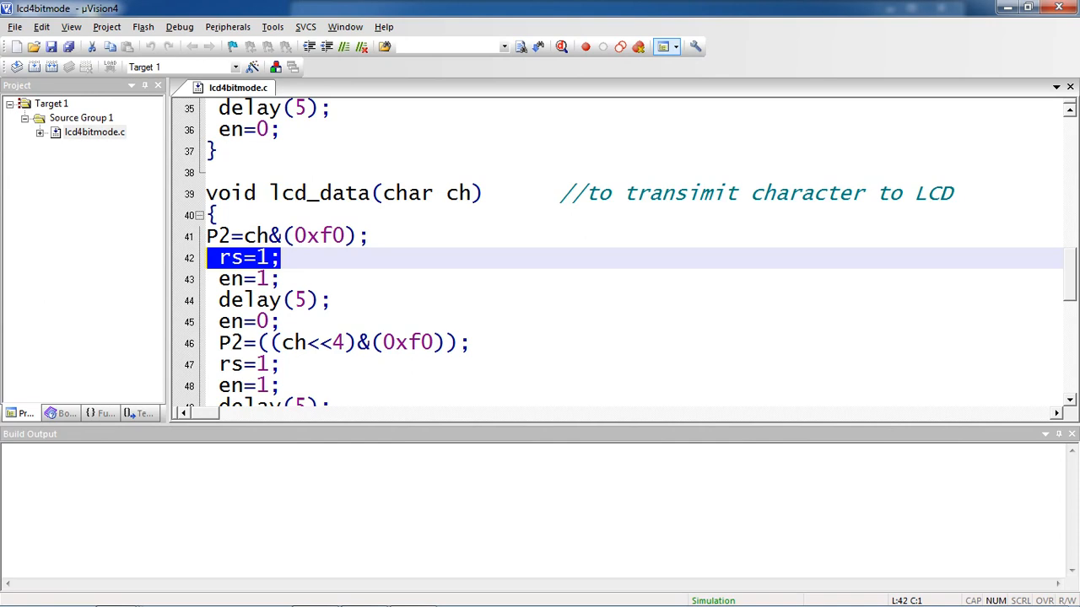
{"action": "scroll", "scroll_direction": "down", "scroll_amount": 3}
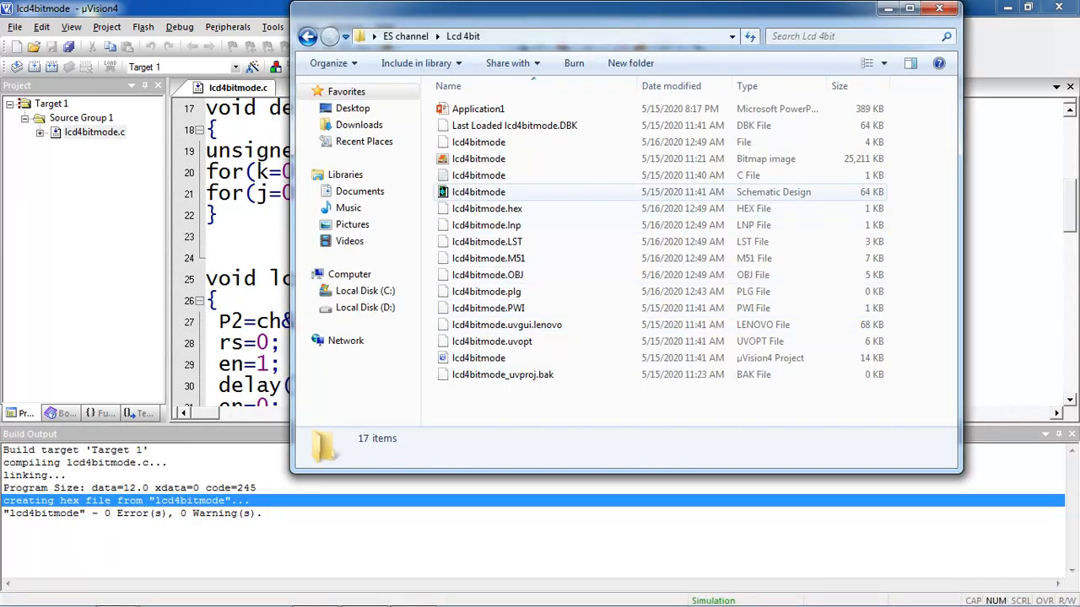
Step: Open the lcd4bitmode Schematic Design file in ISIS Professional
{"action": "double_click", "coordinate": [477, 192]}
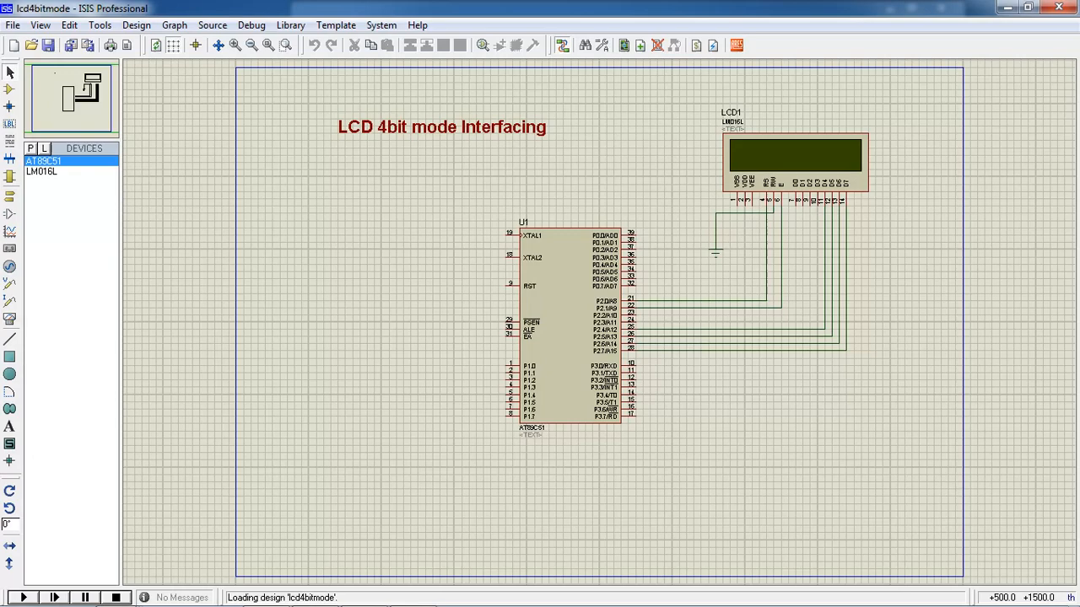
Step: Load lcd4bitmode.hex as the AT89C51's program file and start the simulation
{"action": "double_click", "coordinate": [561, 350]}
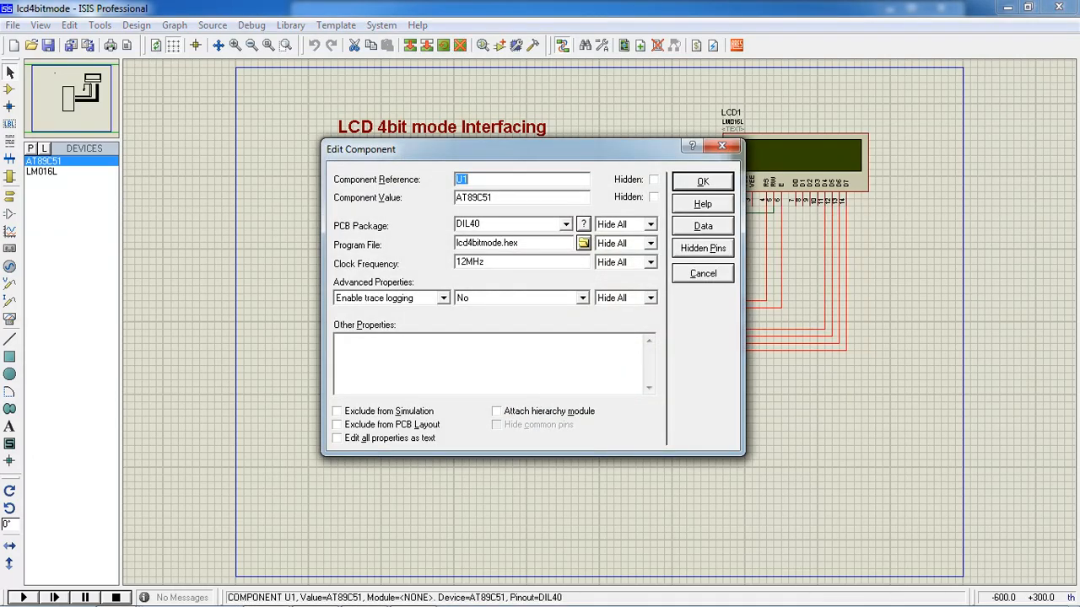
{"action": "left_click", "coordinate": [582, 243]}
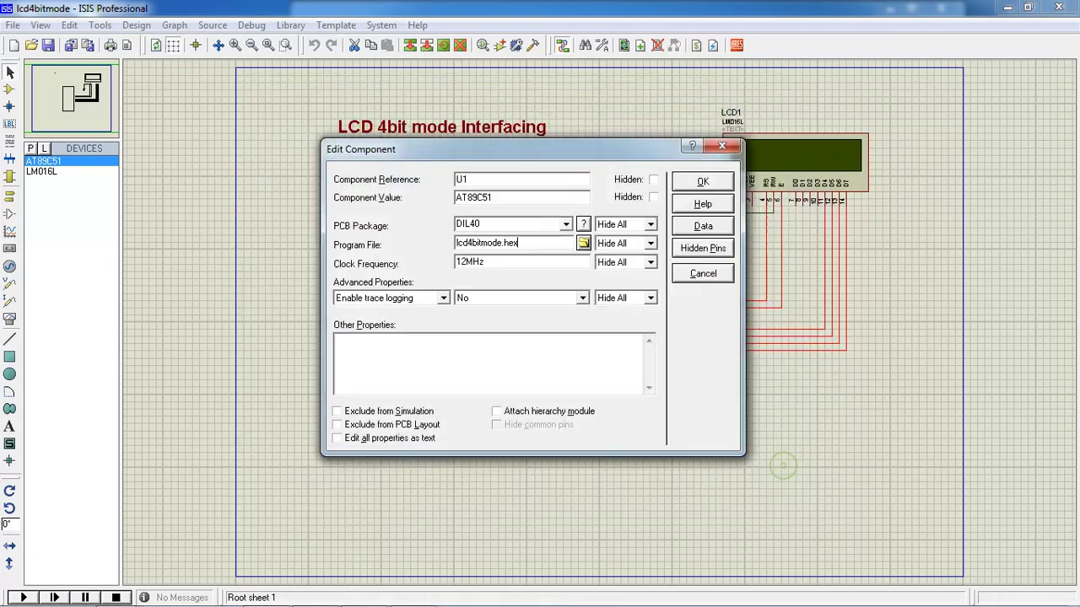
{"action": "left_click", "coordinate": [702, 180]}
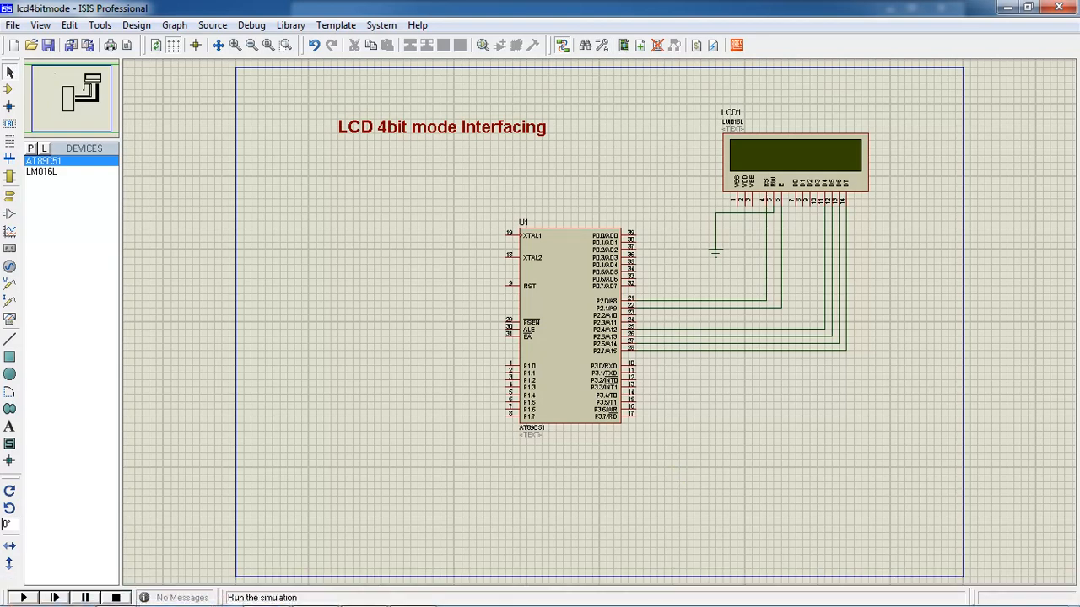
{"action": "left_click", "coordinate": [31, 599]}
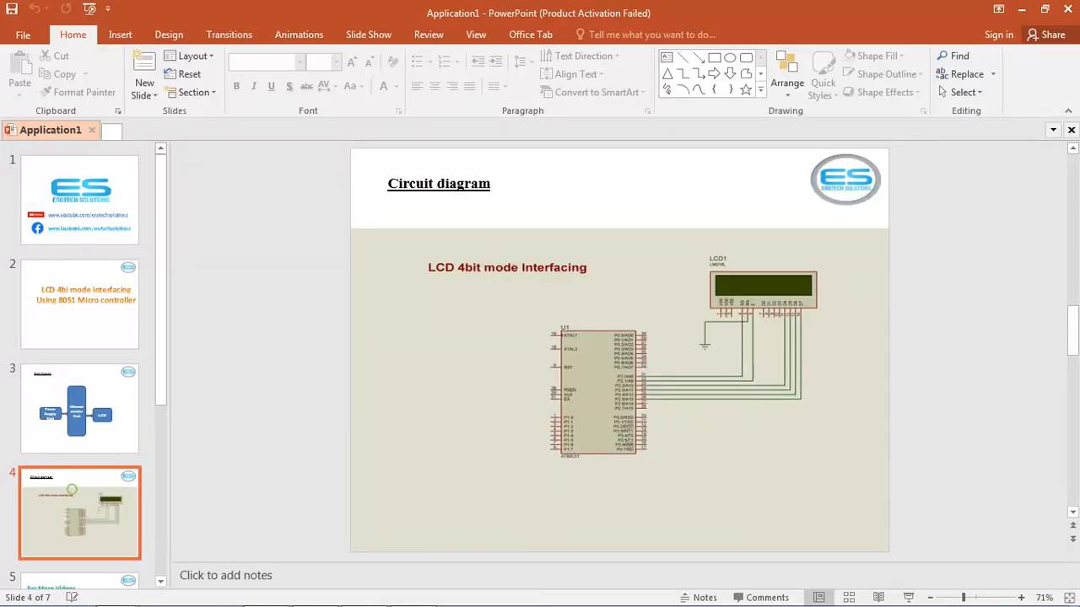
Step: Advance past the For More Videos slide to the company contact slide
{"action": "left_click", "coordinate": [79, 409]}
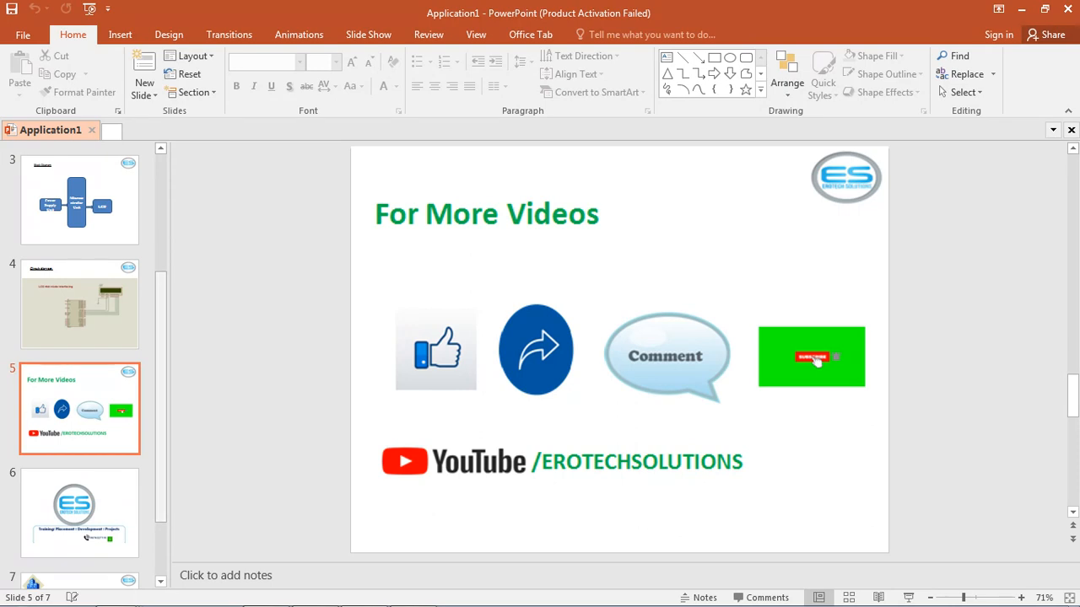
{"action": "left_click", "coordinate": [79, 511]}
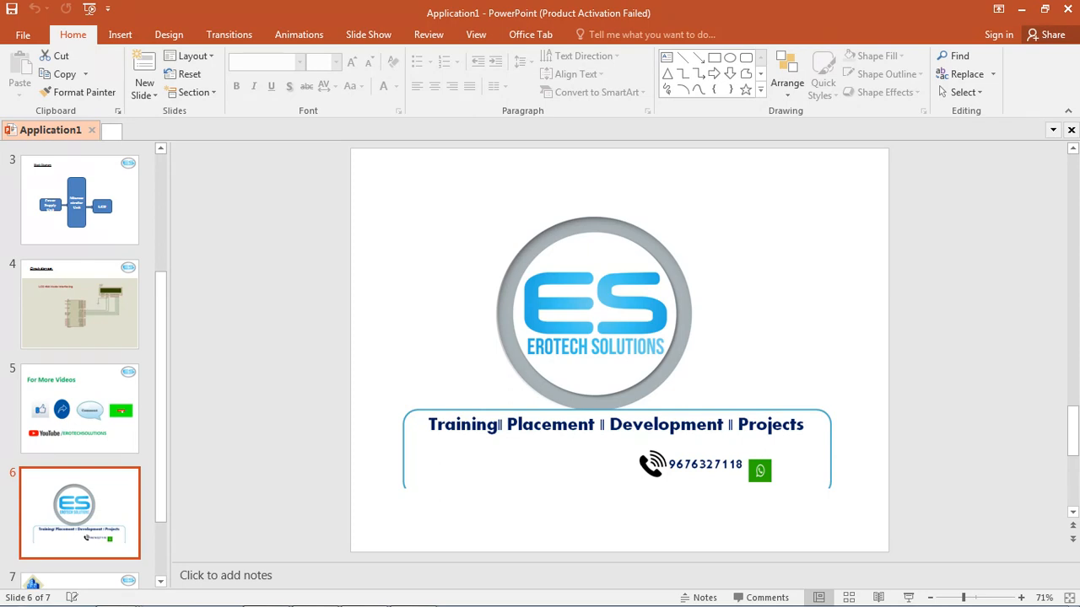